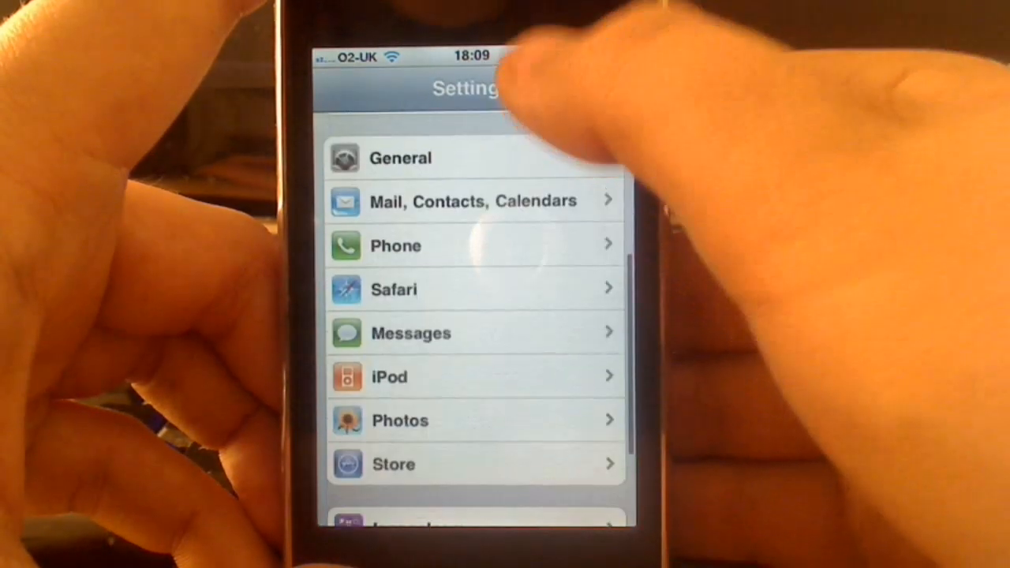
# Scroll the Settings list down to Iconoclasm and open its preferences page
pyautogui.scroll(-3)
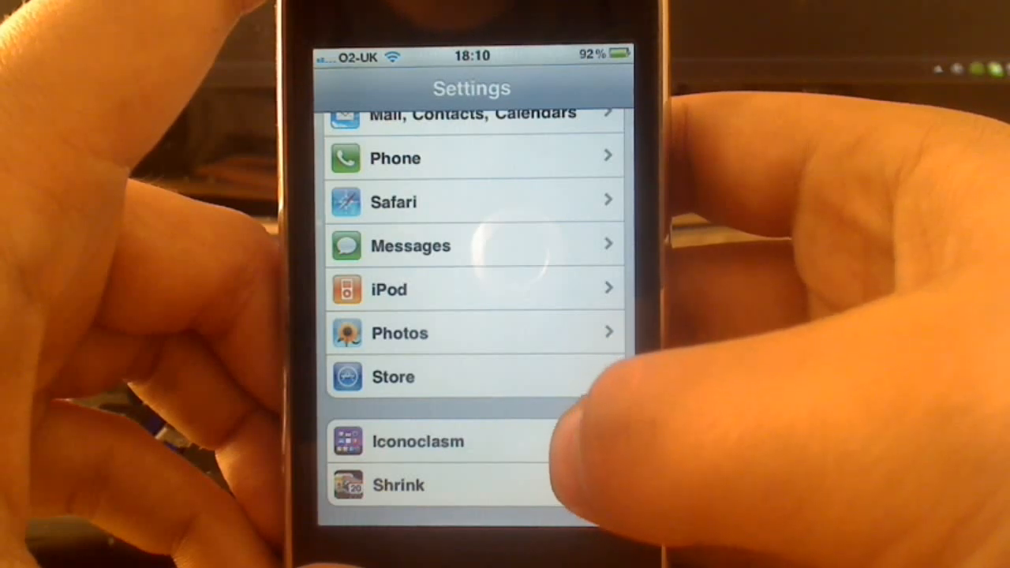
pyautogui.click(417, 441)
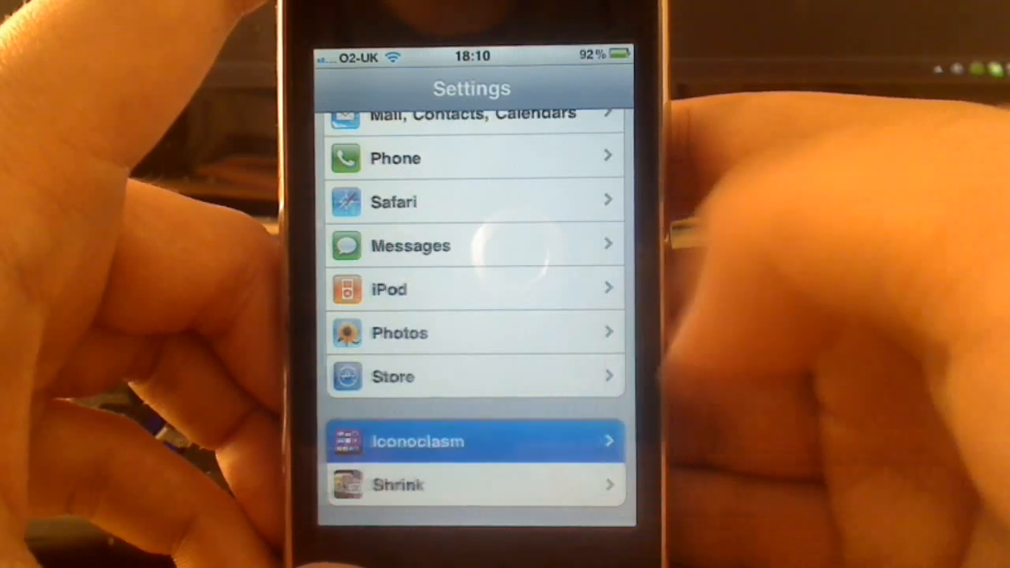
pyautogui.click(473, 441)
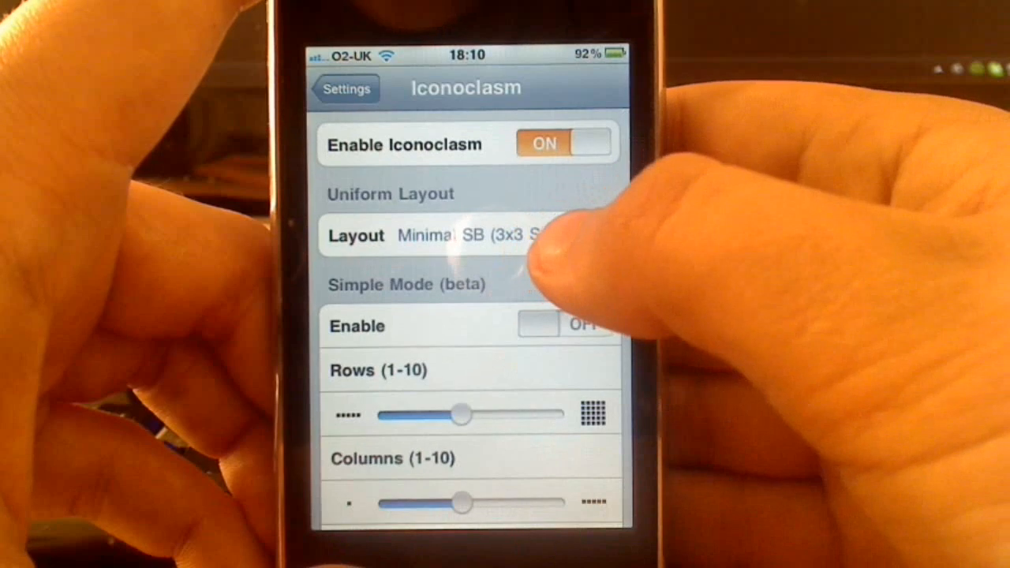
# Change the Iconoclasm uniform layout from Minimal SB 3x3 to a 5x5 layout
pyautogui.click(465, 235)
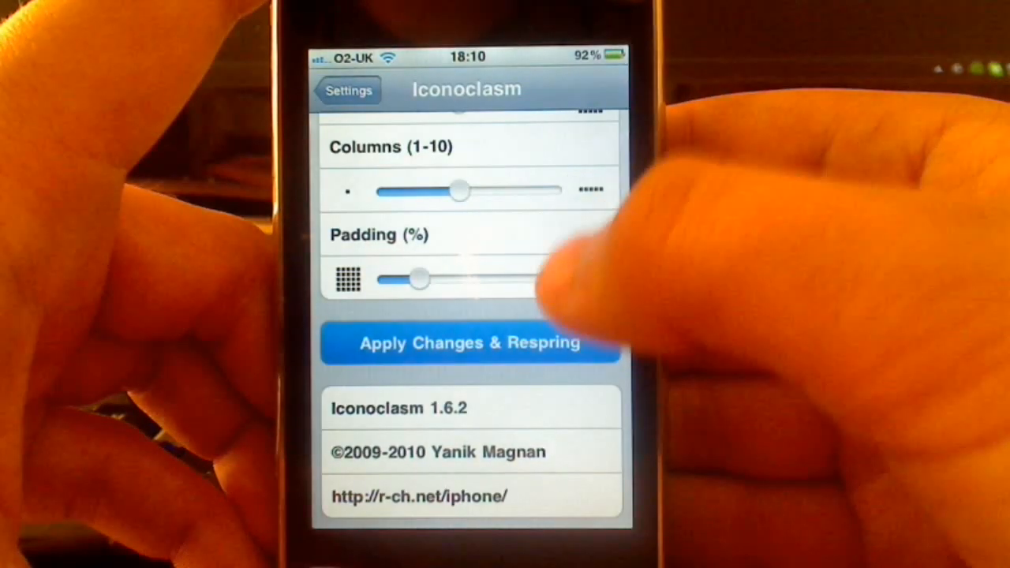
pyautogui.click(470, 343)
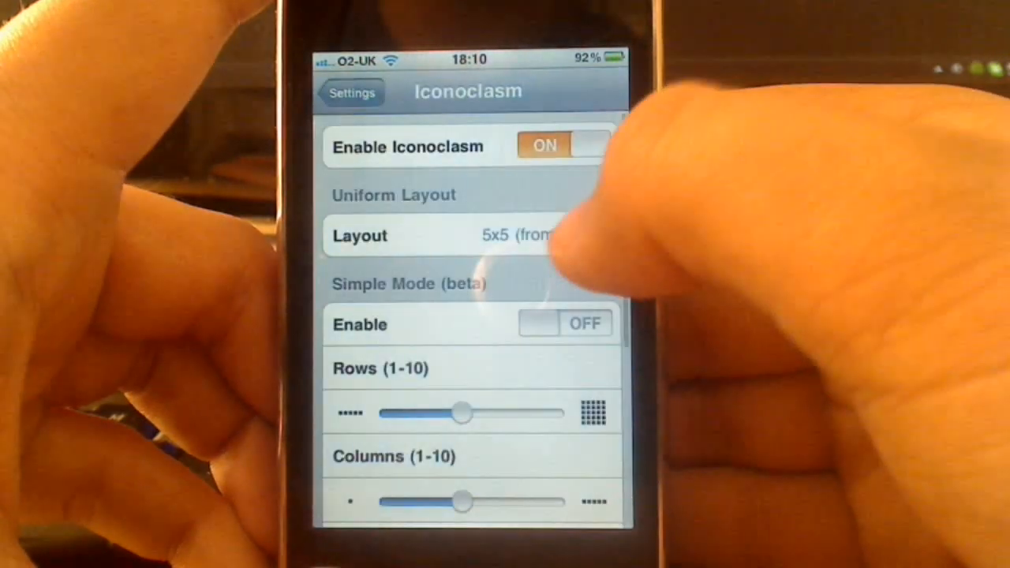
# Choose the Five-Column SB (5x4) layout and scroll down toward Apply Changes & Respring
pyautogui.click(360, 236)
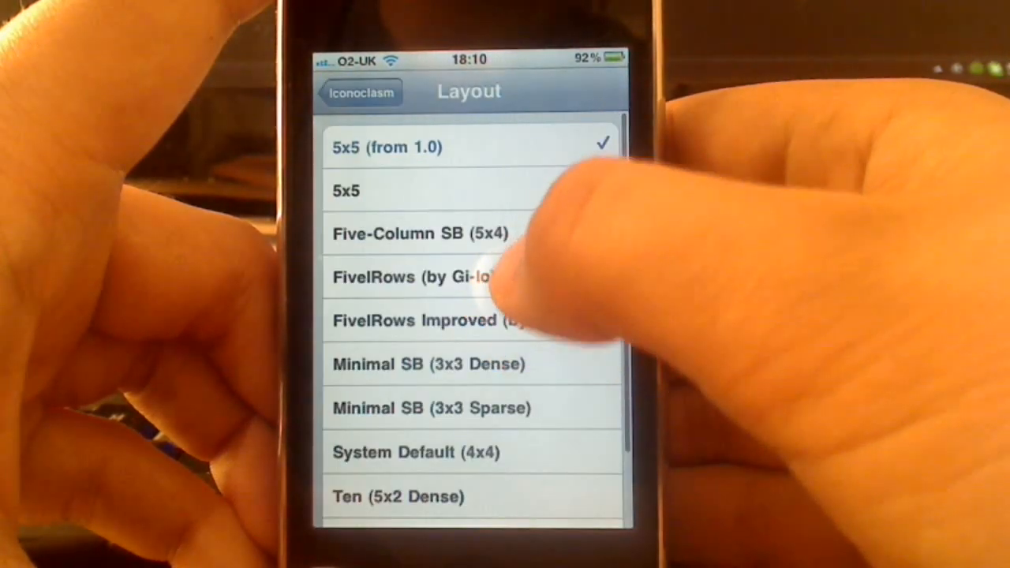
pyautogui.click(397, 233)
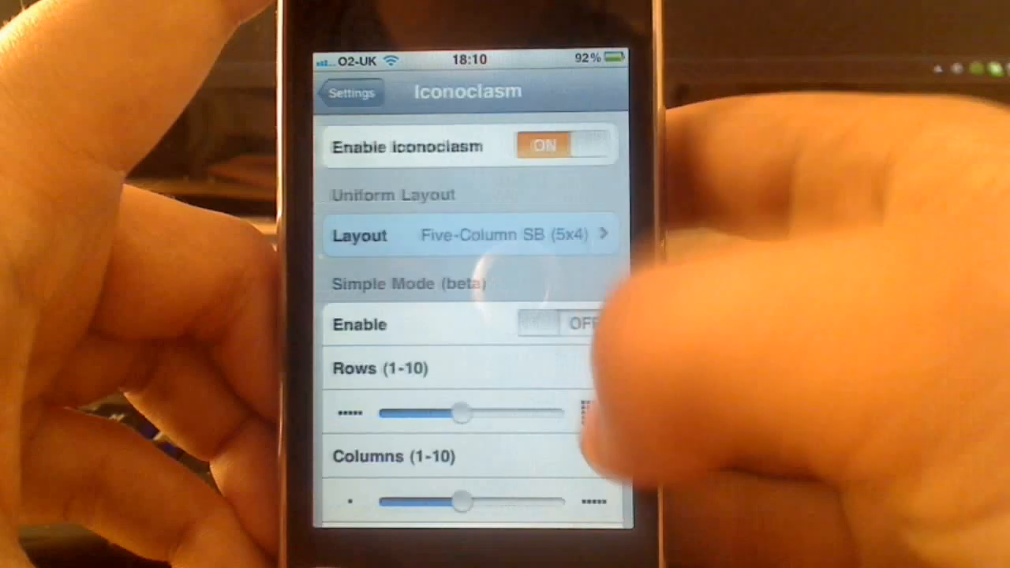
pyautogui.scroll(-3)
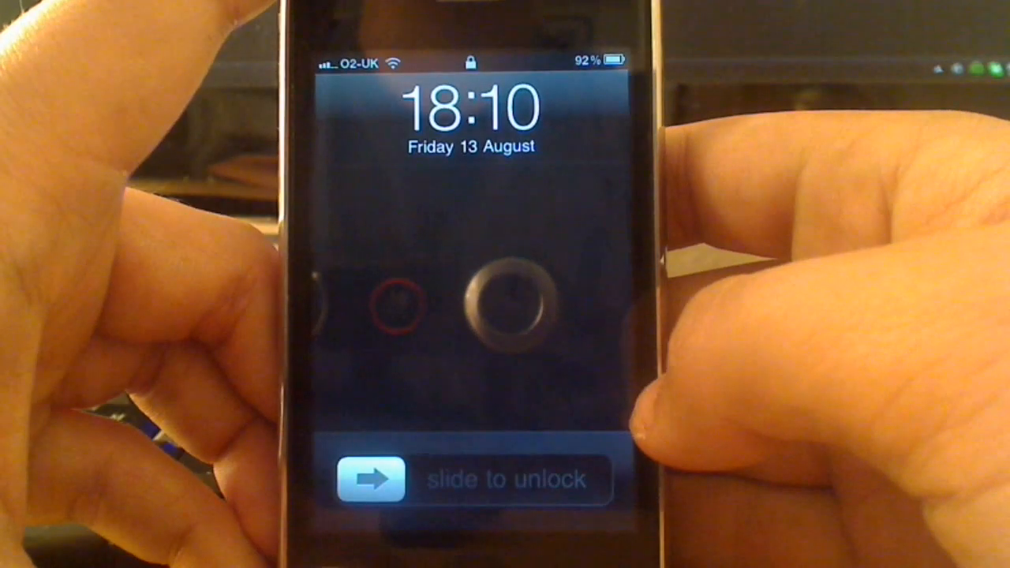
# Slide to unlock the iPhone and open Settings from the five-column home screen
pyautogui.moveTo(371, 480); pyautogui.dragTo(569, 479)
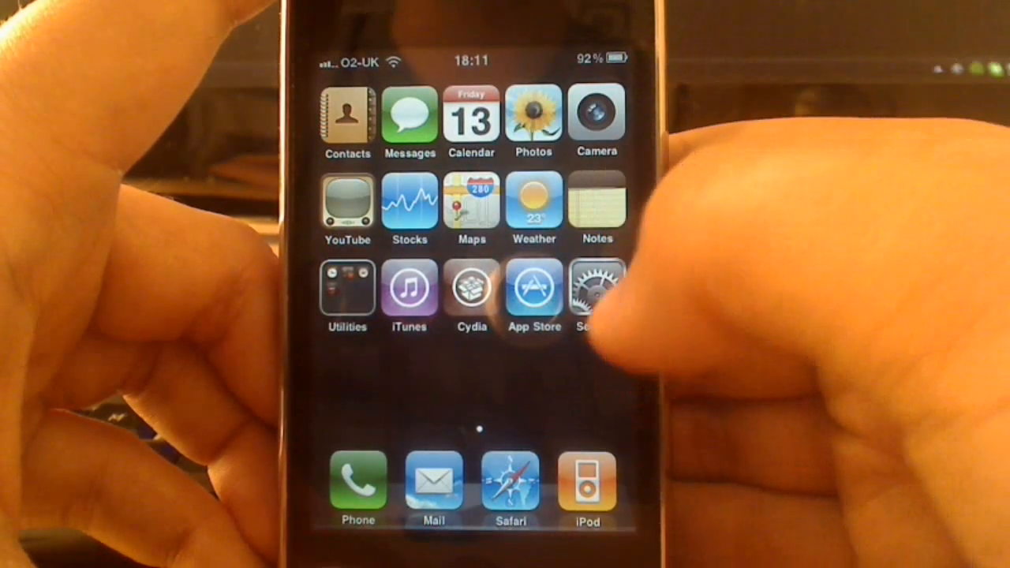
pyautogui.click(596, 292)
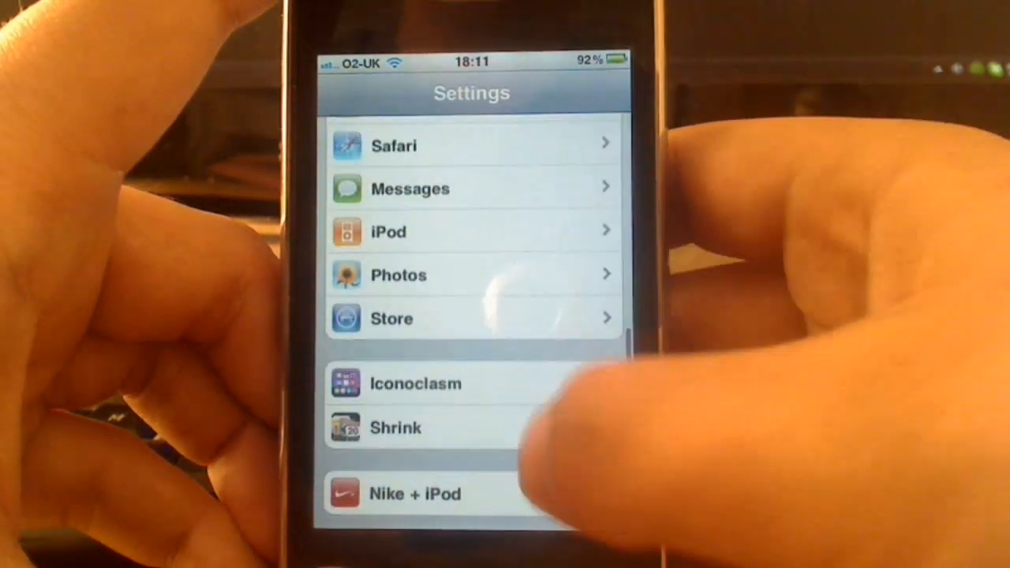
# In Shrink, set Page Icons Scale to 75% and page icon Badge Scale to 25%
pyautogui.click(395, 427)
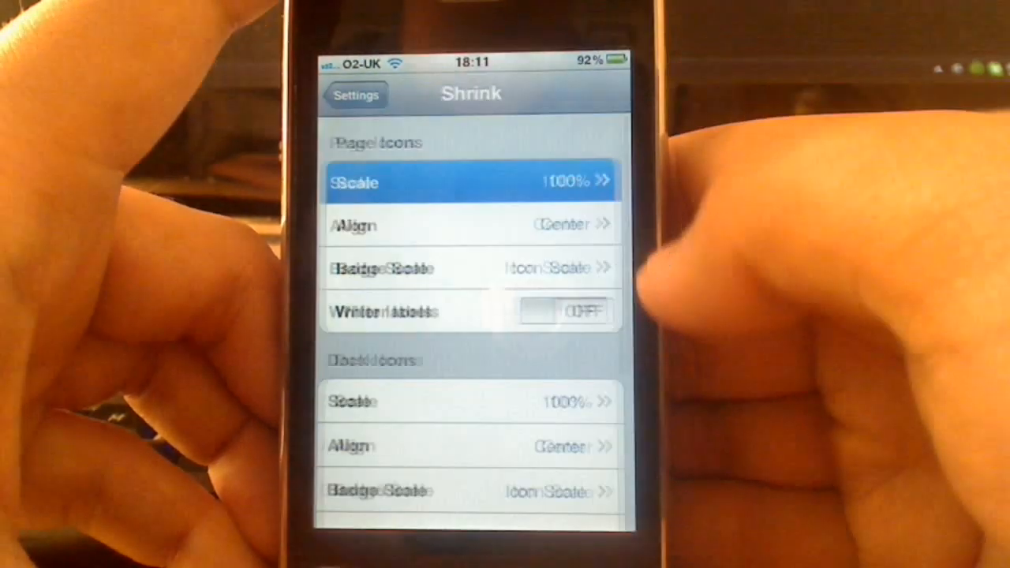
pyautogui.click(471, 181)
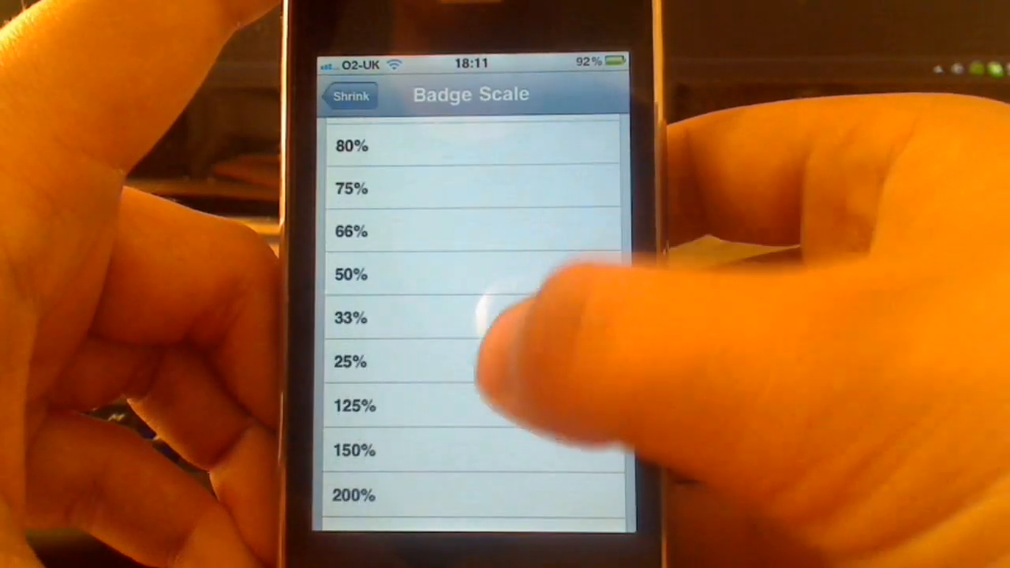
pyautogui.click(351, 362)
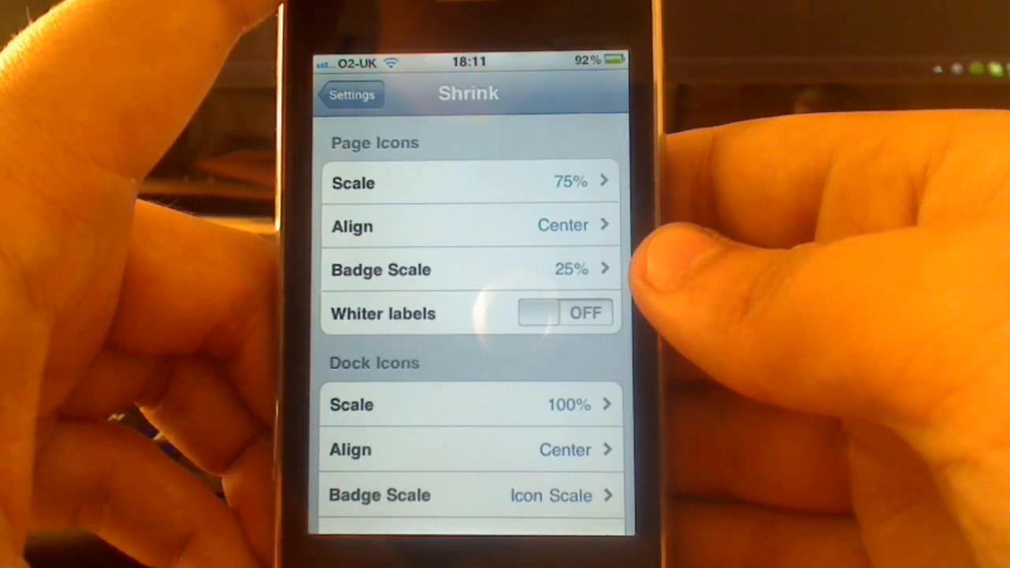
pyautogui.moveTo(663, 206)
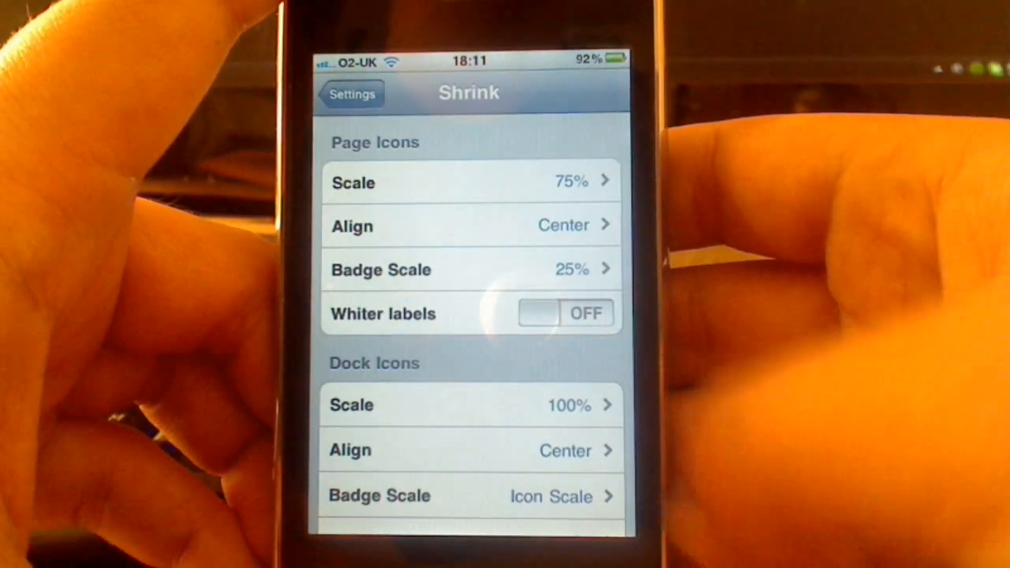
# Scroll to Dock Icons in Shrink and set their Badge Scale to 66%
pyautogui.scroll(-3)
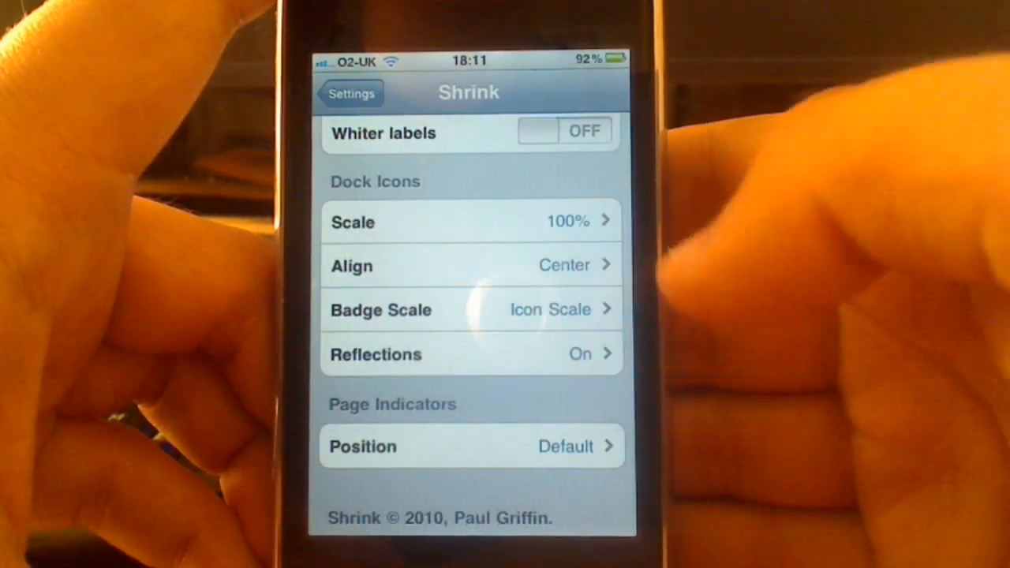
pyautogui.click(471, 221)
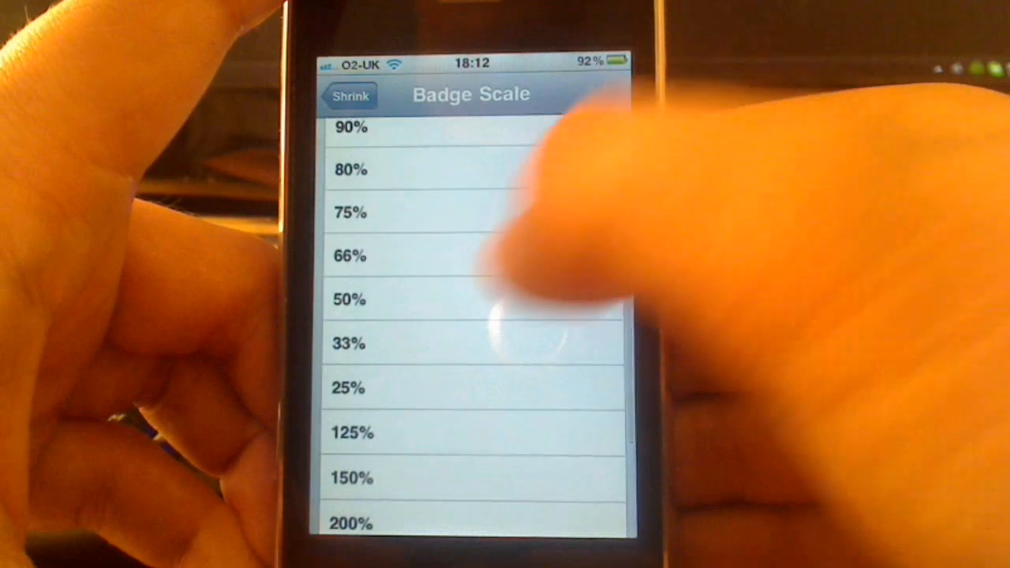
pyautogui.click(349, 255)
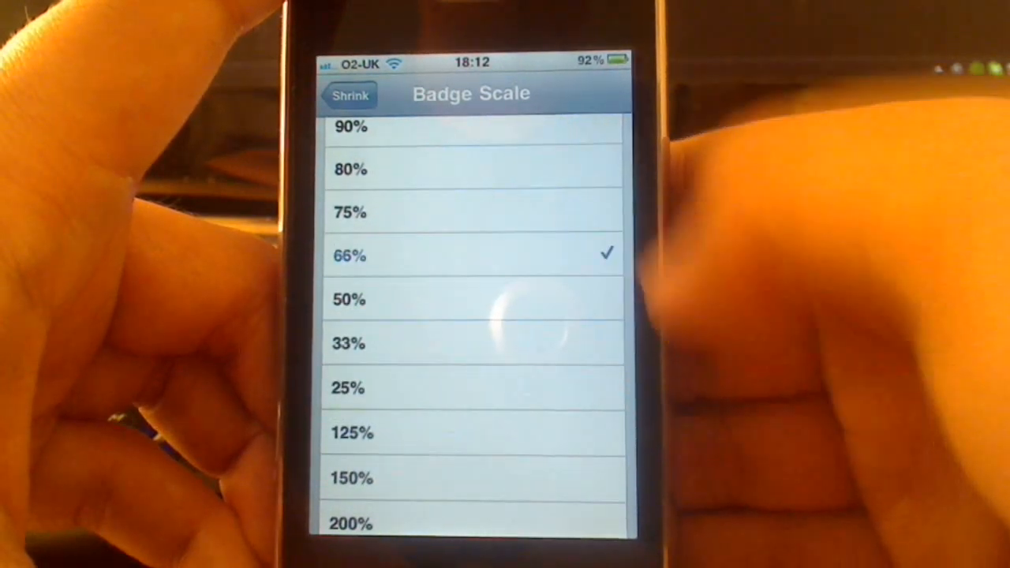
pyautogui.click(349, 95)
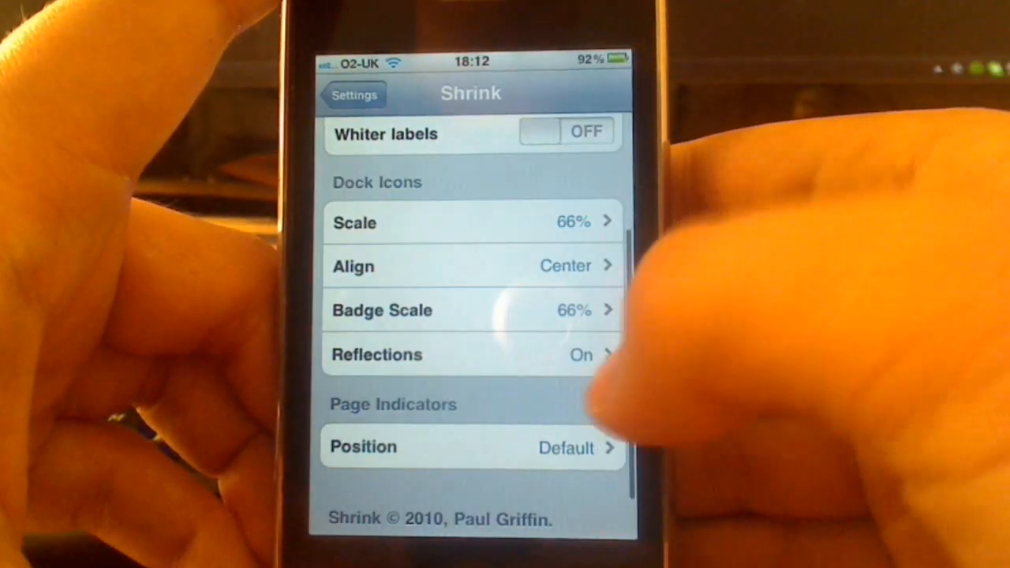
pyautogui.scroll(-3)
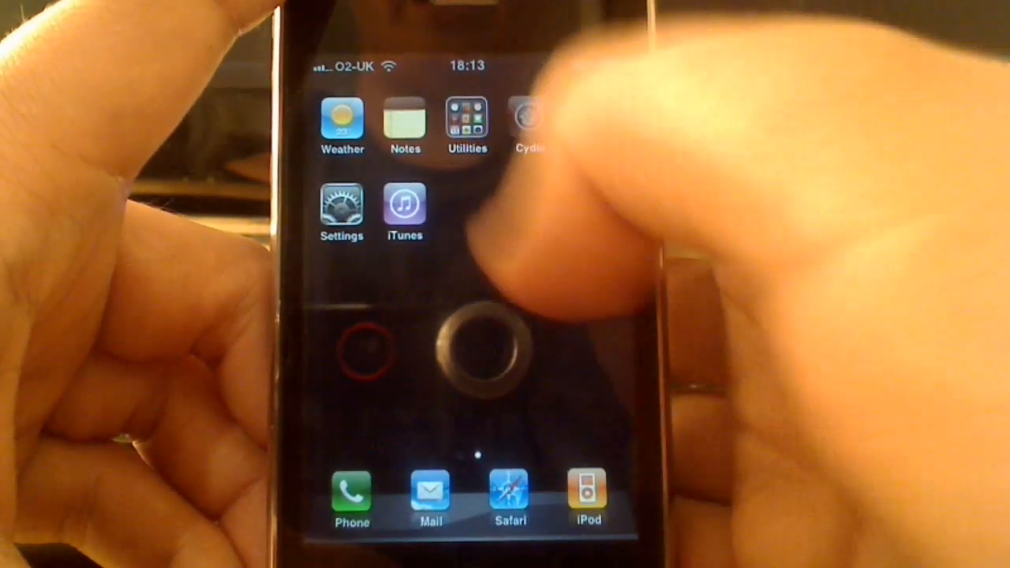
# Search Cydia for 'infi' and install the Infinifolders package until Complete
pyautogui.click(529, 126)
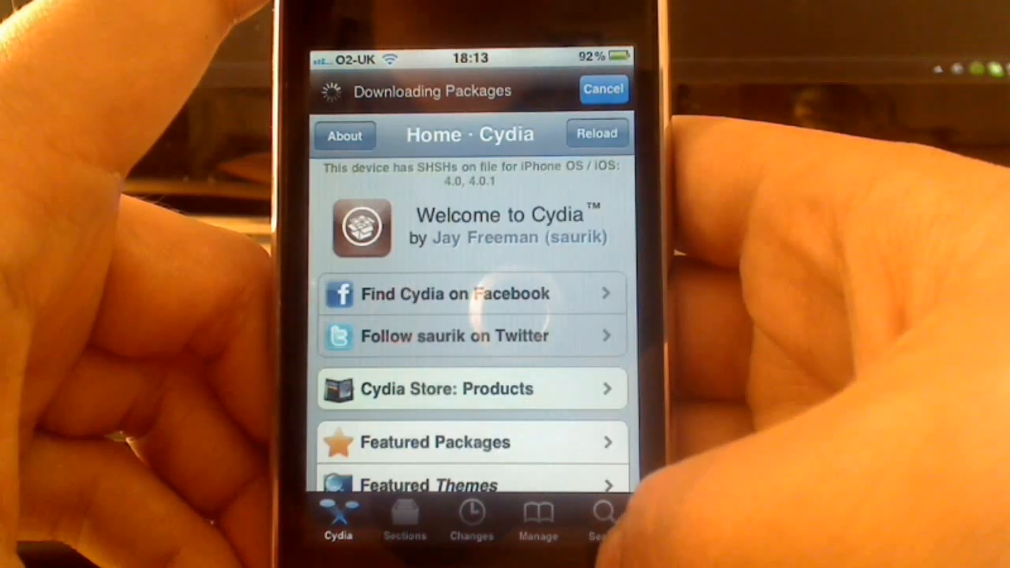
pyautogui.click(606, 517)
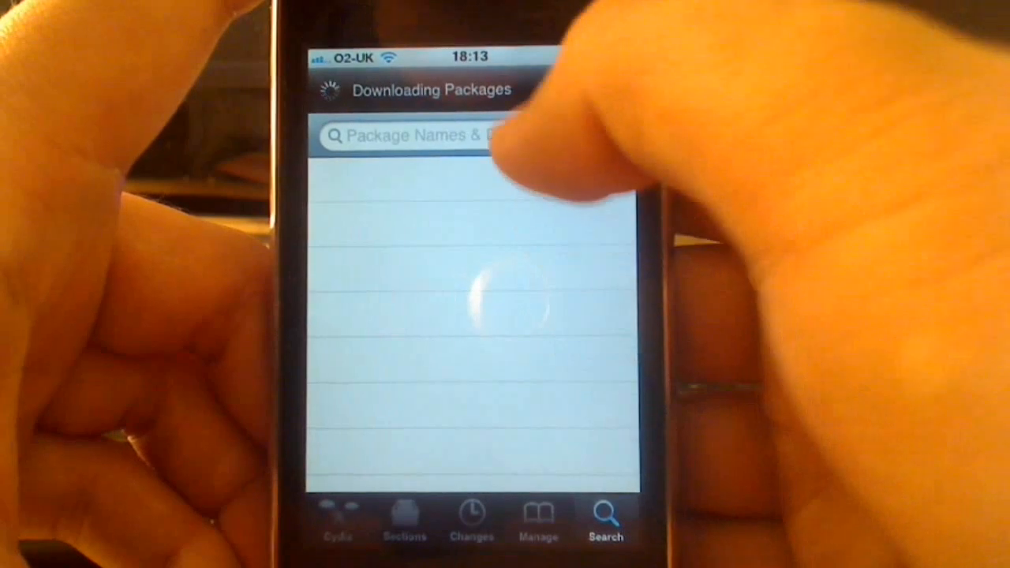
pyautogui.click(411, 135)
pyautogui.write('infi')
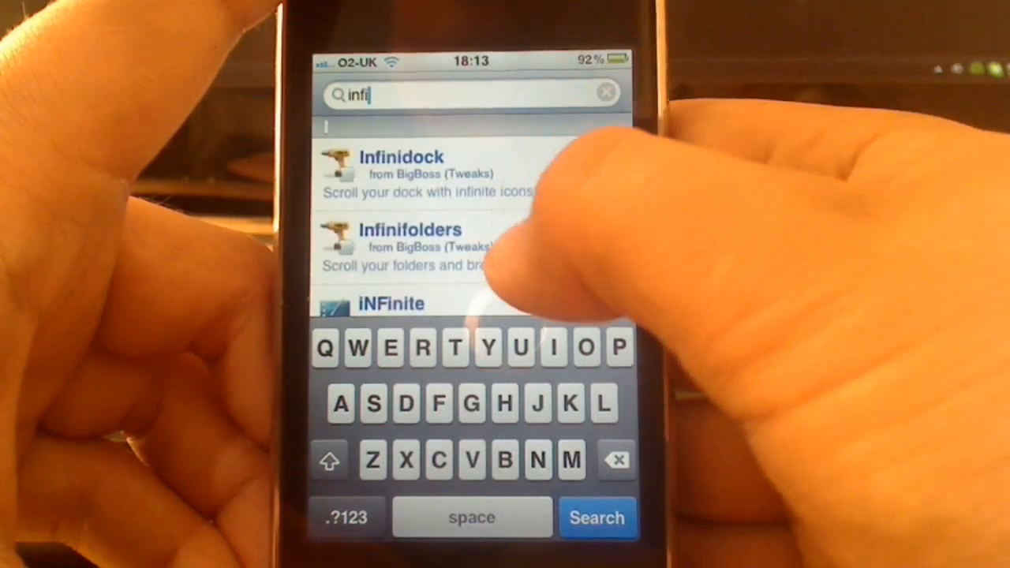
pyautogui.click(408, 247)
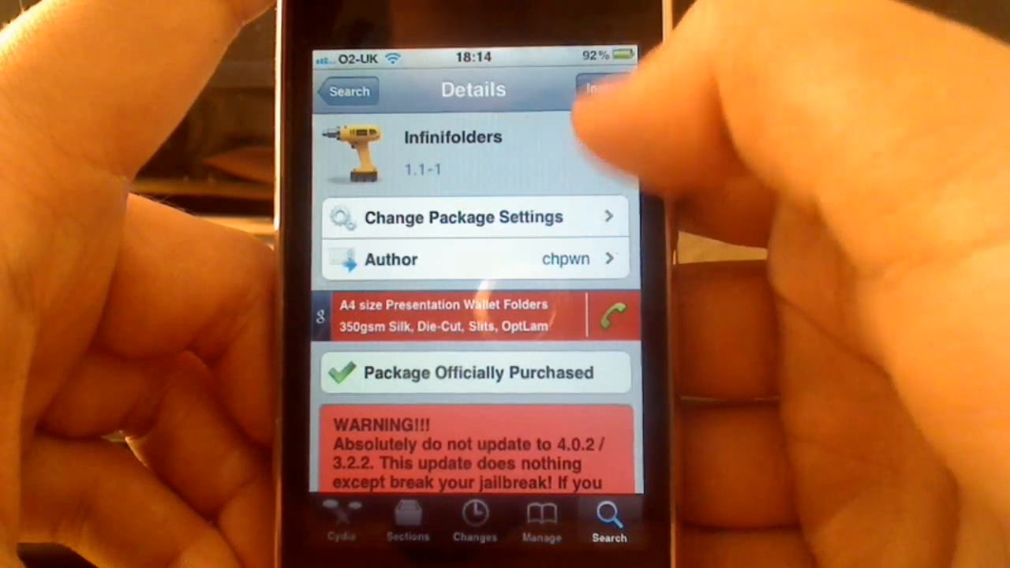
pyautogui.click(603, 86)
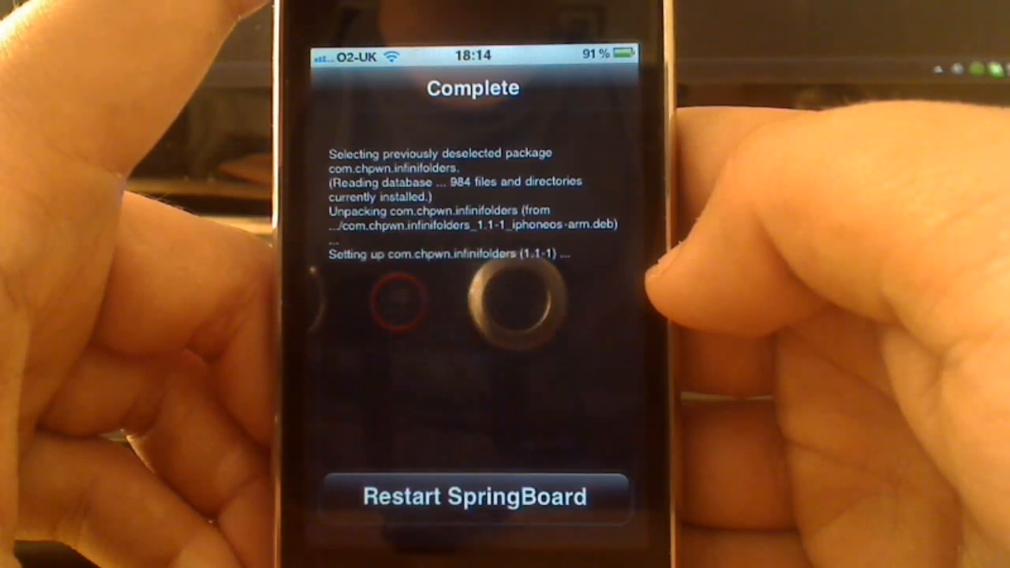
pyautogui.click(472, 497)
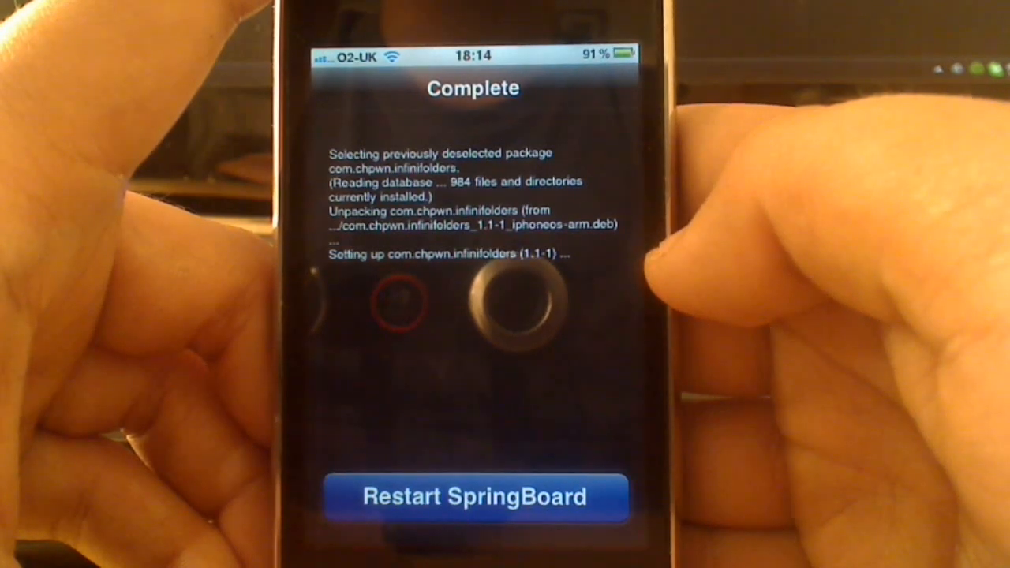
# Restart SpringBoard so Infinifolders takes effect
pyautogui.click(475, 498)
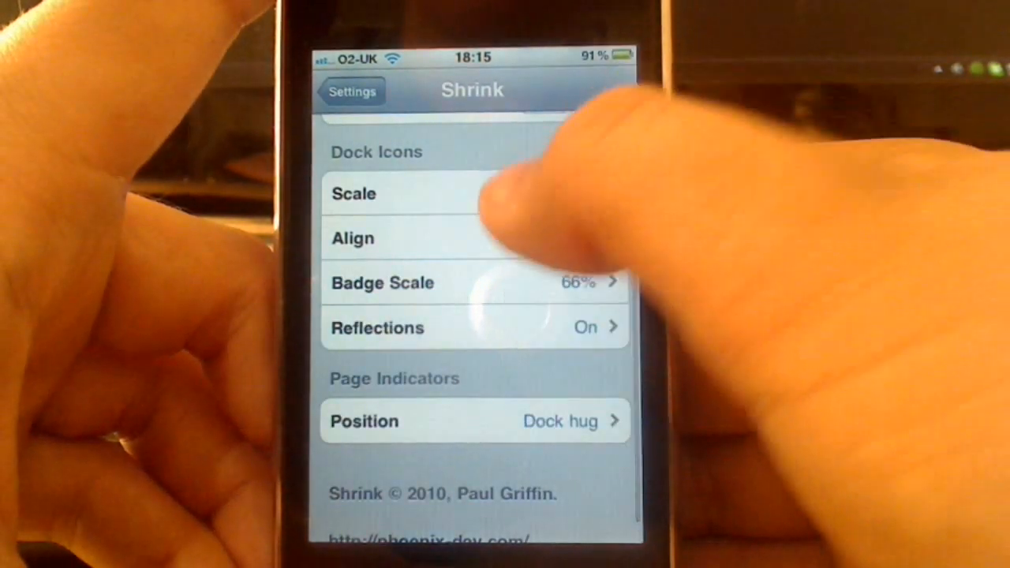
# Return to the main Settings list and scroll down toward Iconoclasm
pyautogui.click(351, 90)
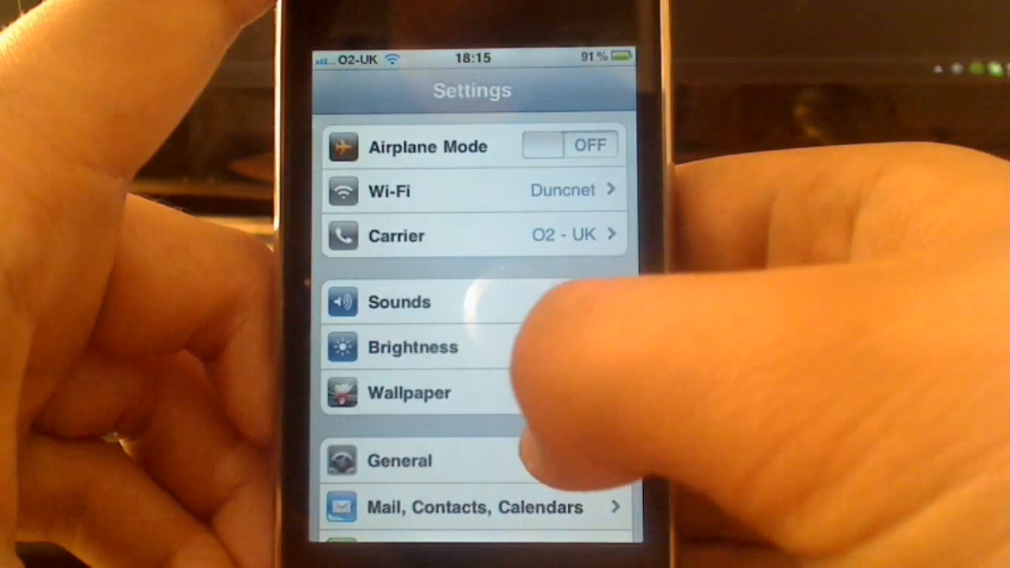
pyautogui.scroll(-3)
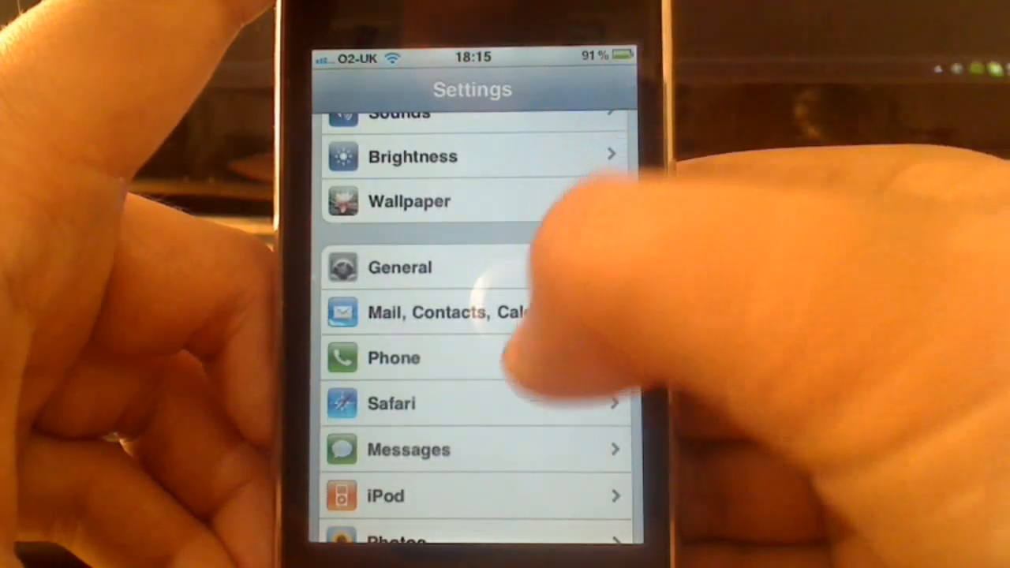
pyautogui.scroll(-3)
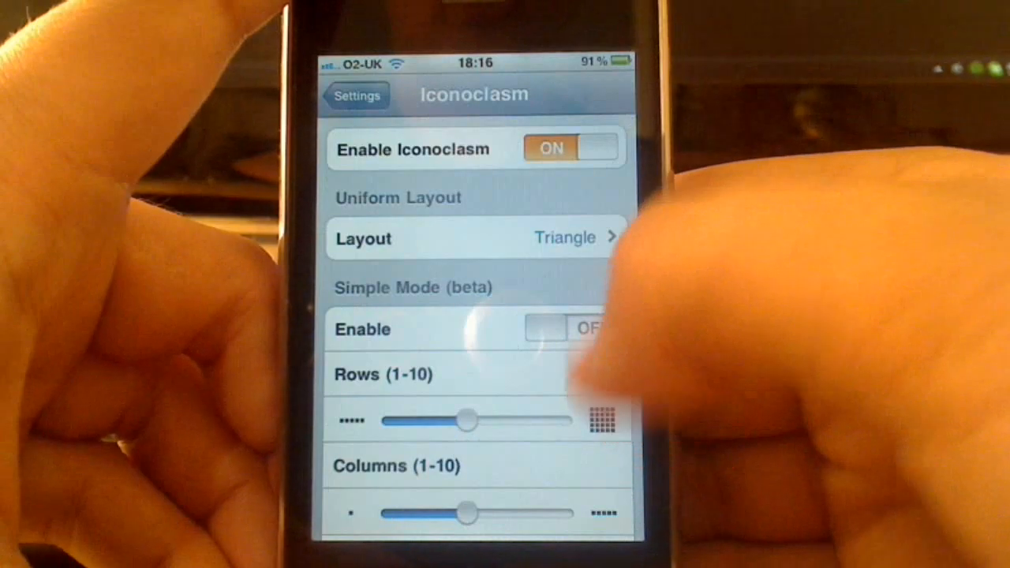
# Apply Iconoclasm changes and respring, then swipe through the triangle-arranged home screen
pyautogui.scroll(-3)
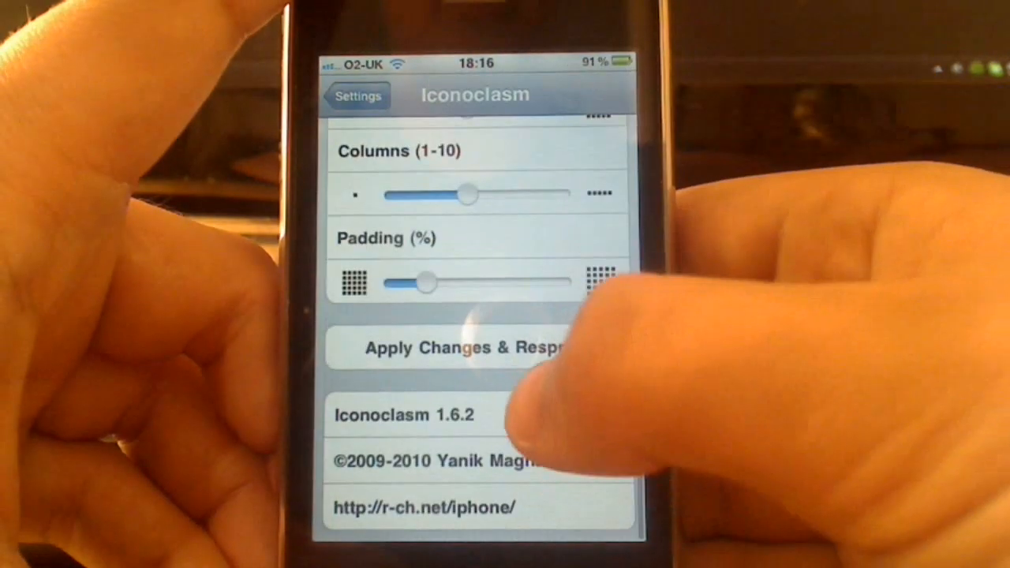
pyautogui.click(477, 348)
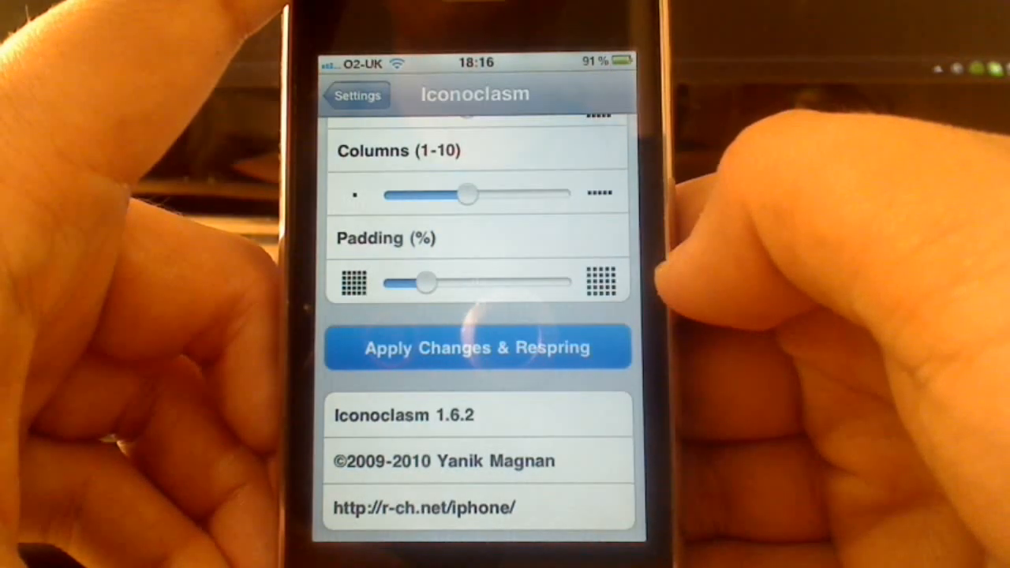
pyautogui.click(478, 347)
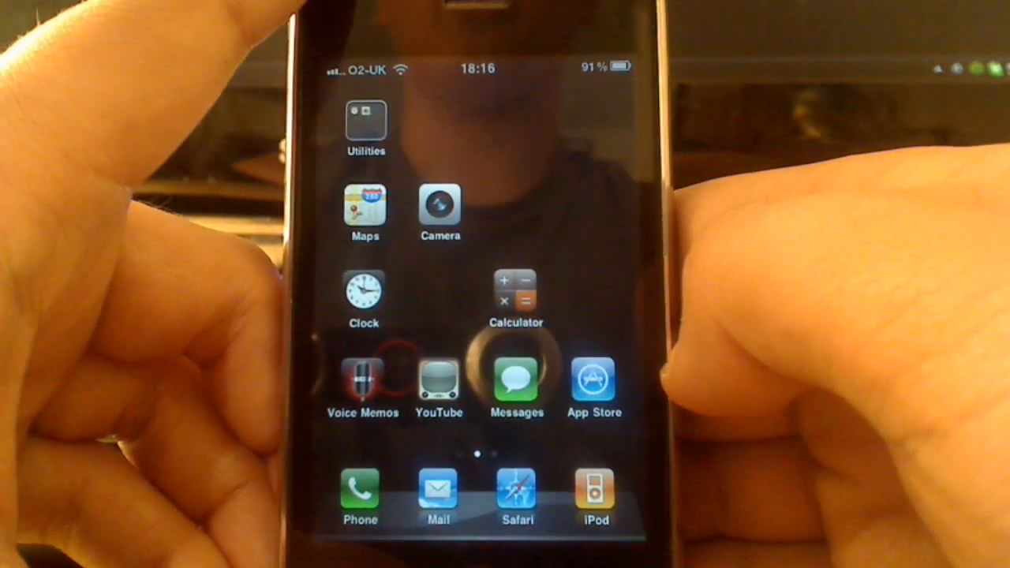
pyautogui.hscroll(-3)
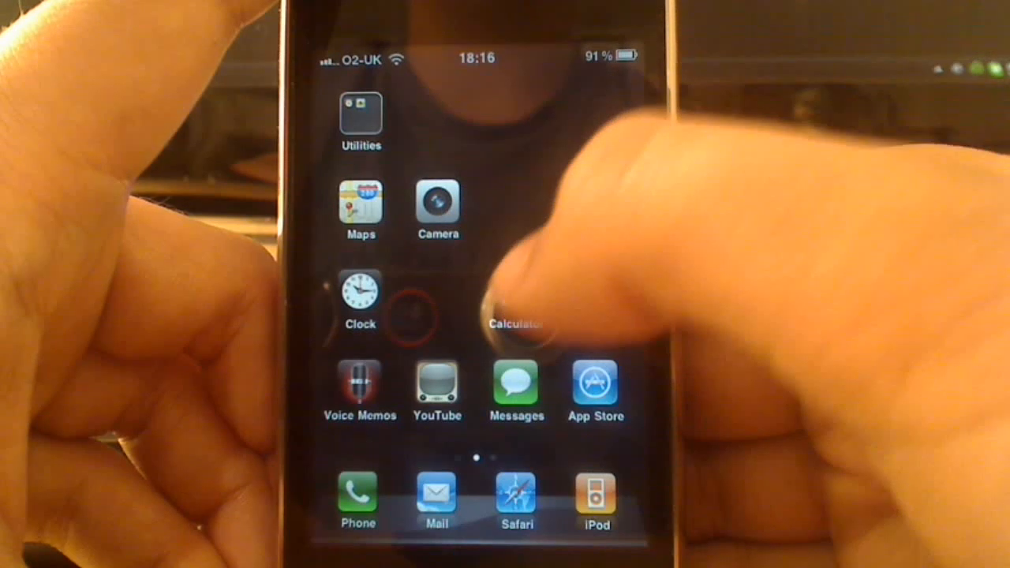
pyautogui.click(516, 308)
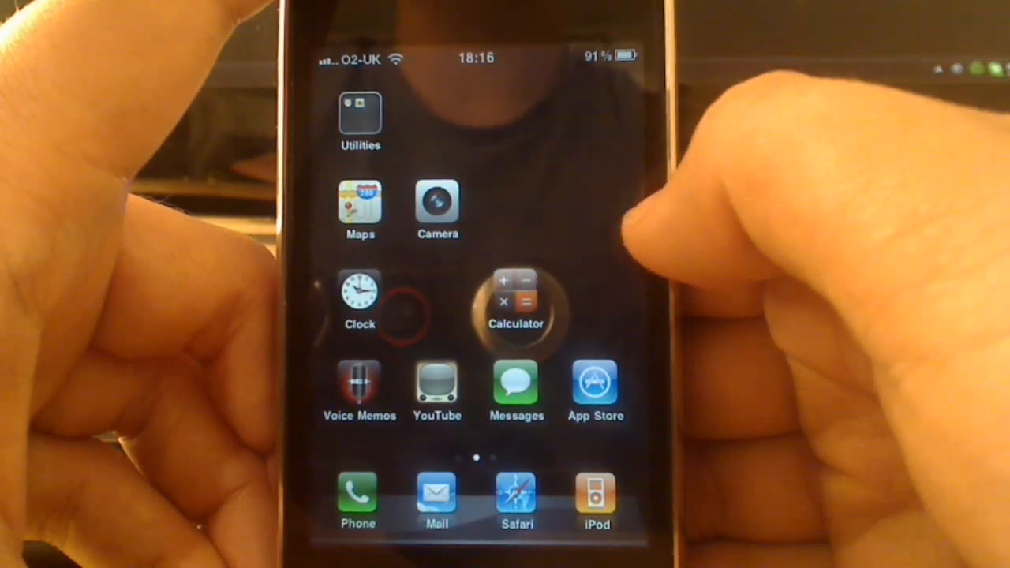